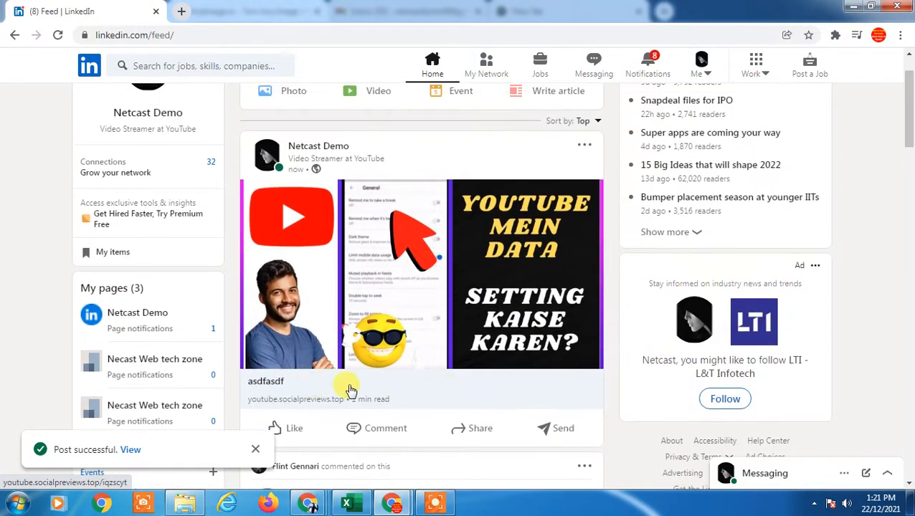
pyautogui.moveTo(305, 276)
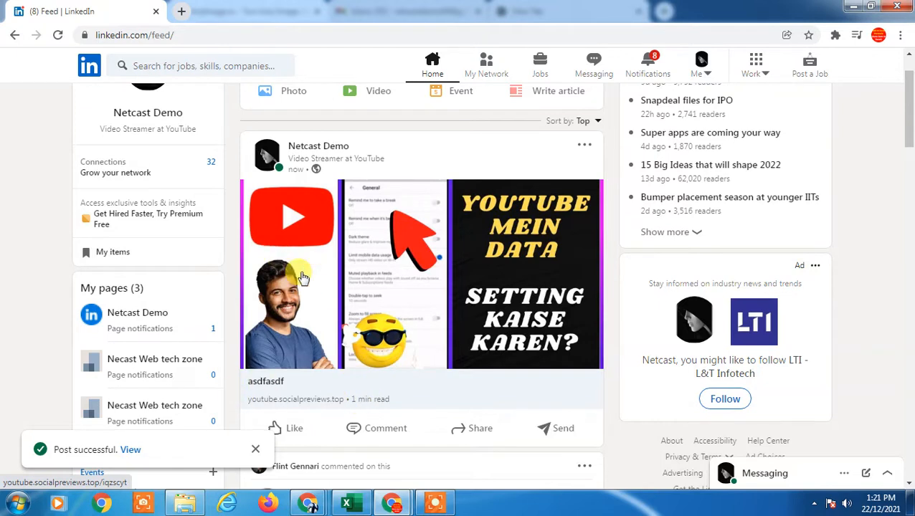
pyautogui.moveTo(483, 392)
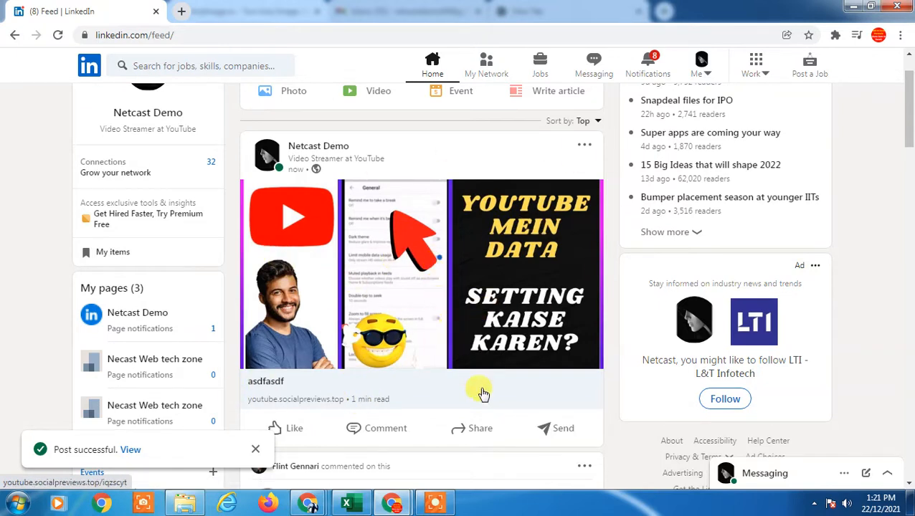
pyautogui.moveTo(314, 410)
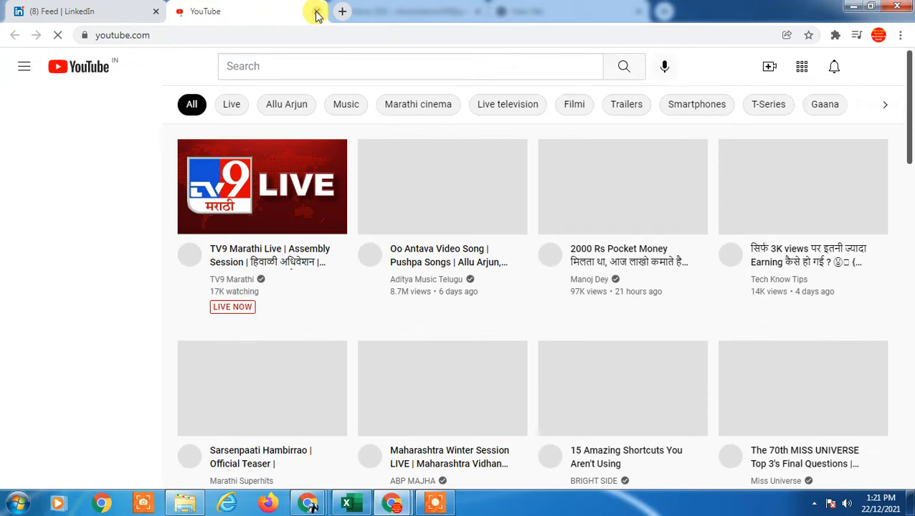
# - Back on the feed, start a new post and attach the social card image
pyautogui.click(86, 11)
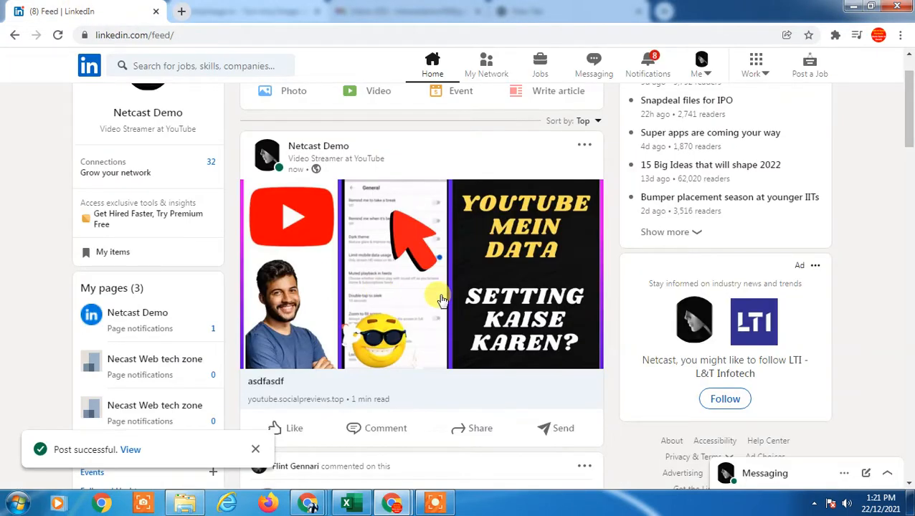
pyautogui.moveTo(464, 382)
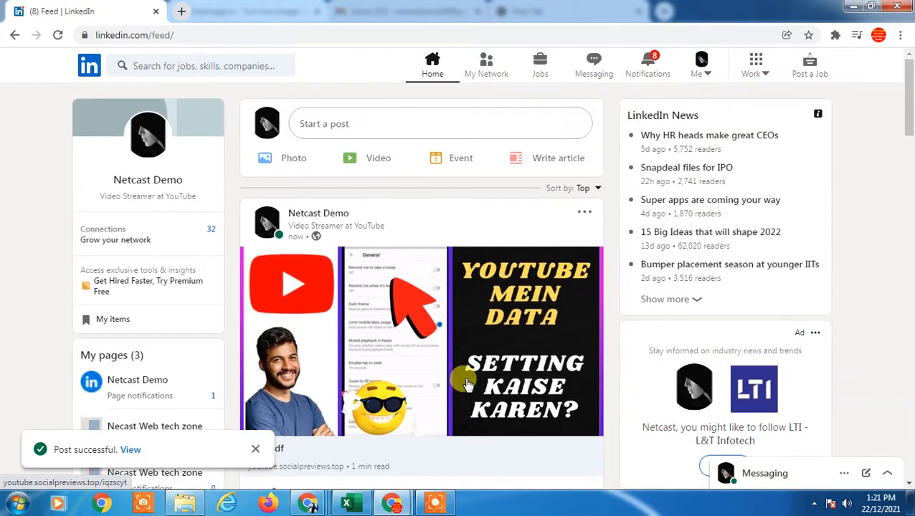
pyautogui.click(440, 123)
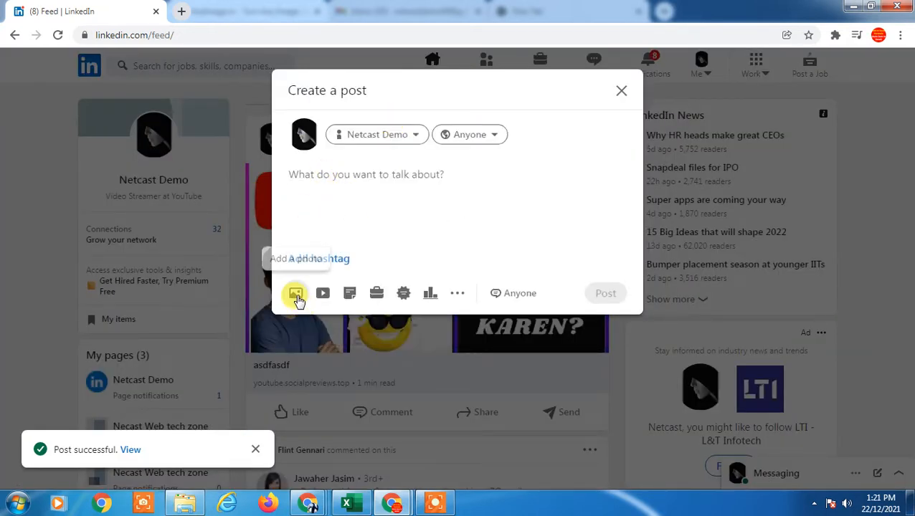
pyautogui.click(296, 293)
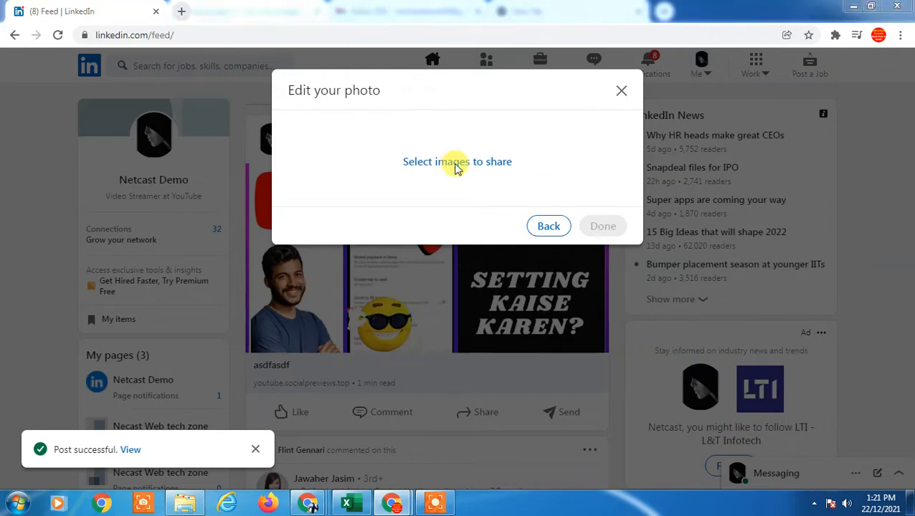
pyautogui.click(456, 161)
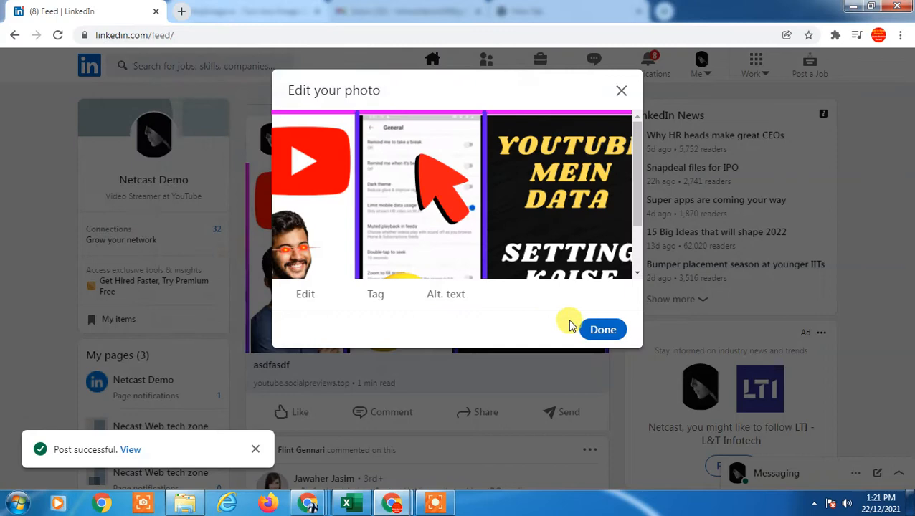
pyautogui.click(602, 330)
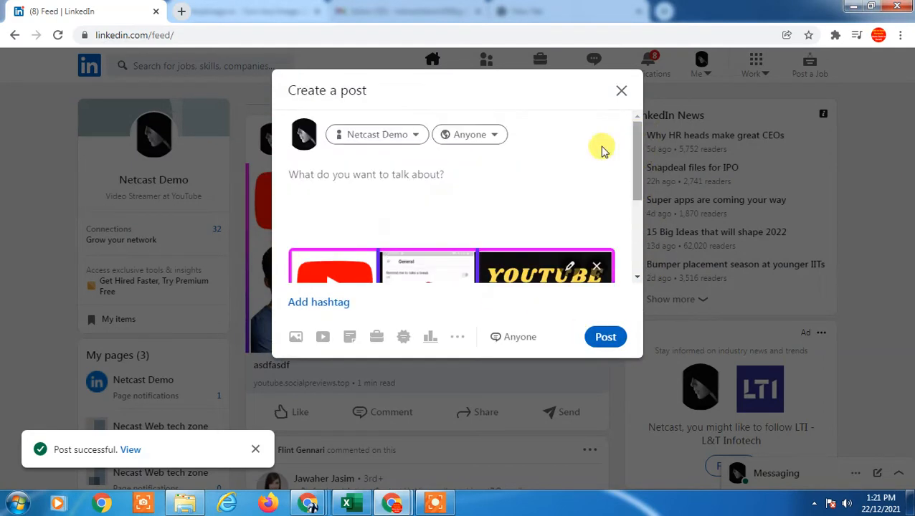
pyautogui.write('ww.')
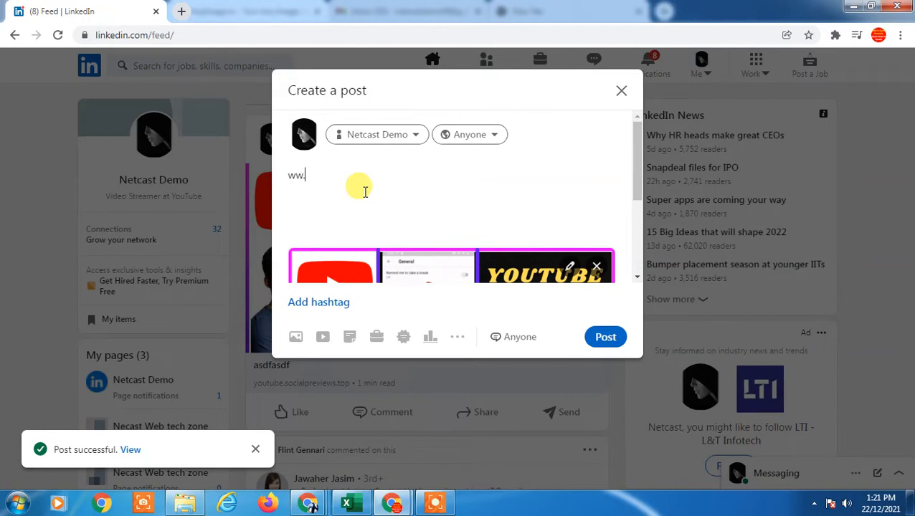
pyautogui.write('youtube.')
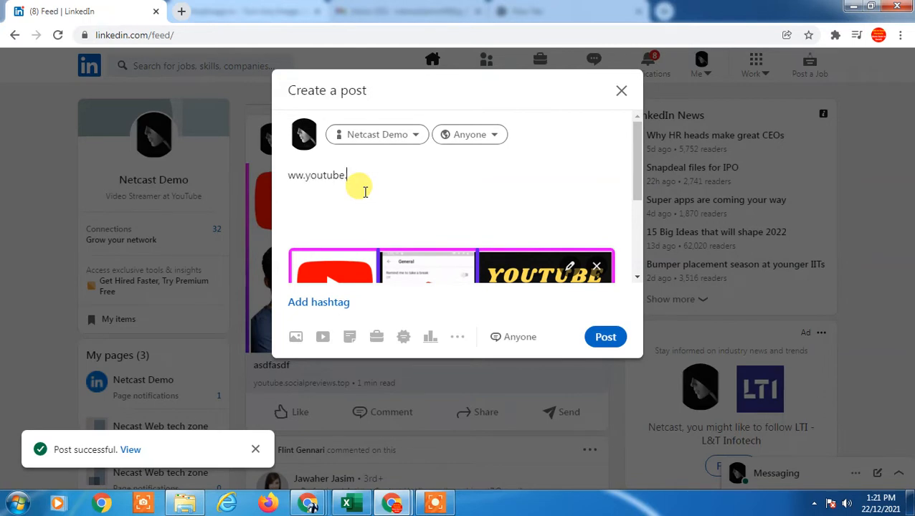
pyautogui.write('.com')
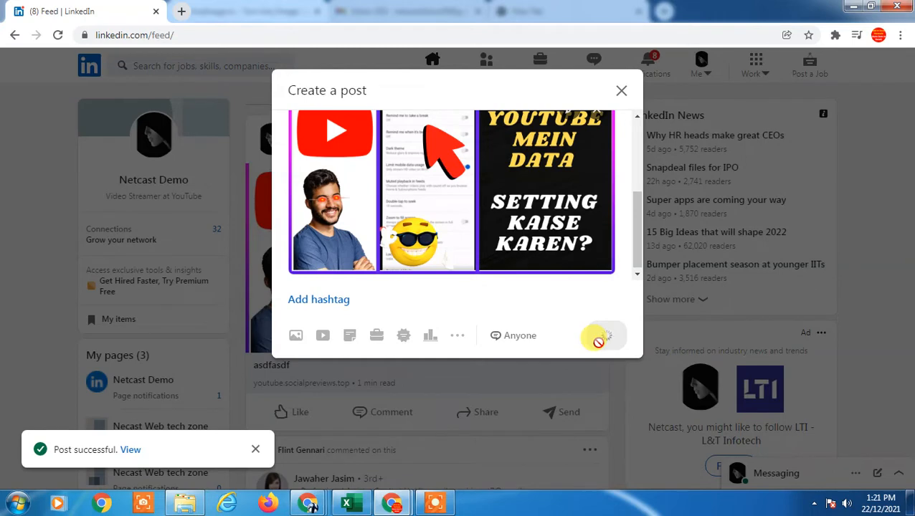
pyautogui.click(621, 90)
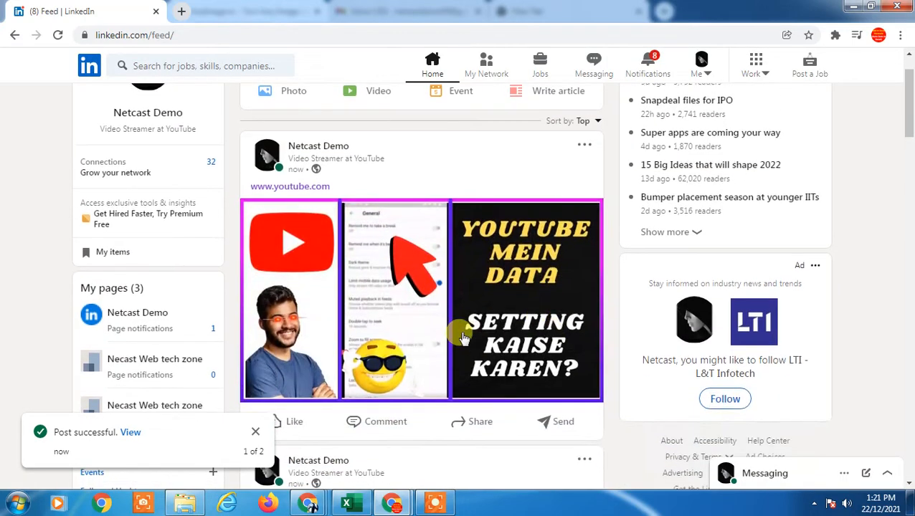
pyautogui.moveTo(309, 189)
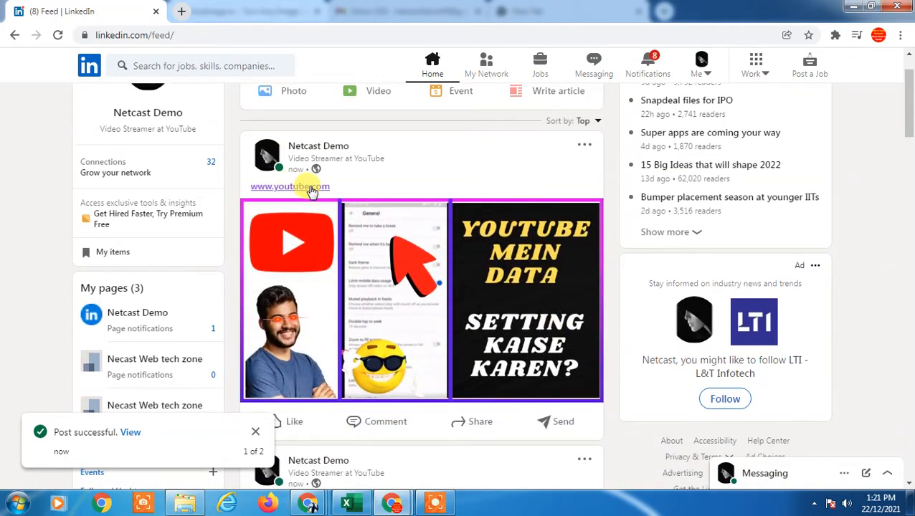
pyautogui.moveTo(287, 187)
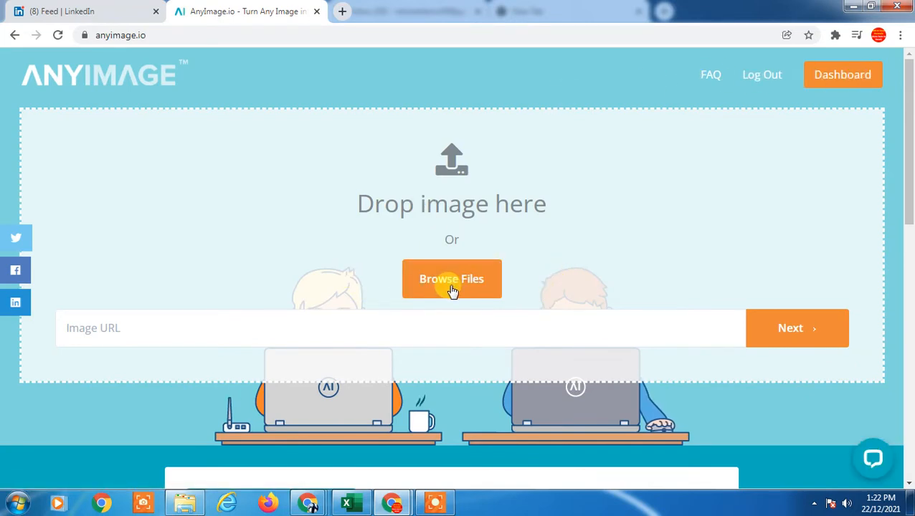
# - Upload an image file to AnyImage and dismiss the explainer video popup
pyautogui.click(451, 279)
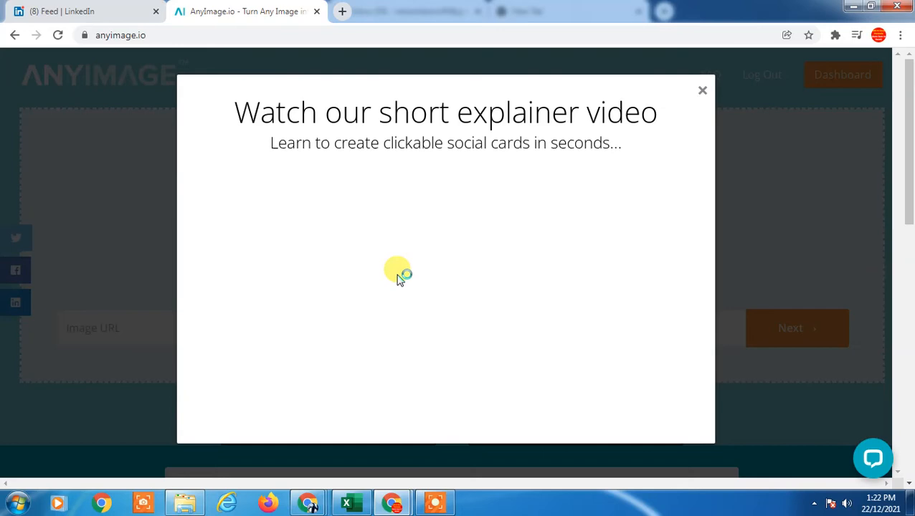
pyautogui.moveTo(701, 92)
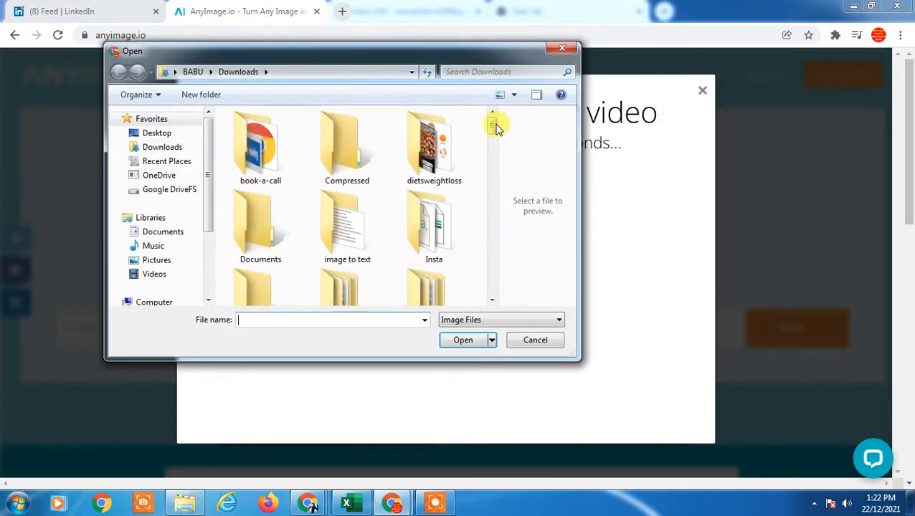
pyautogui.click(261, 269)
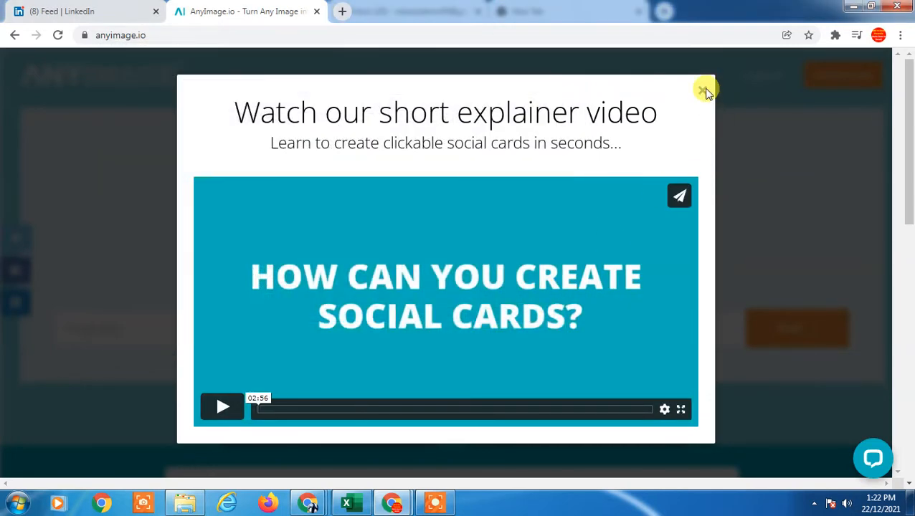
pyautogui.click(703, 91)
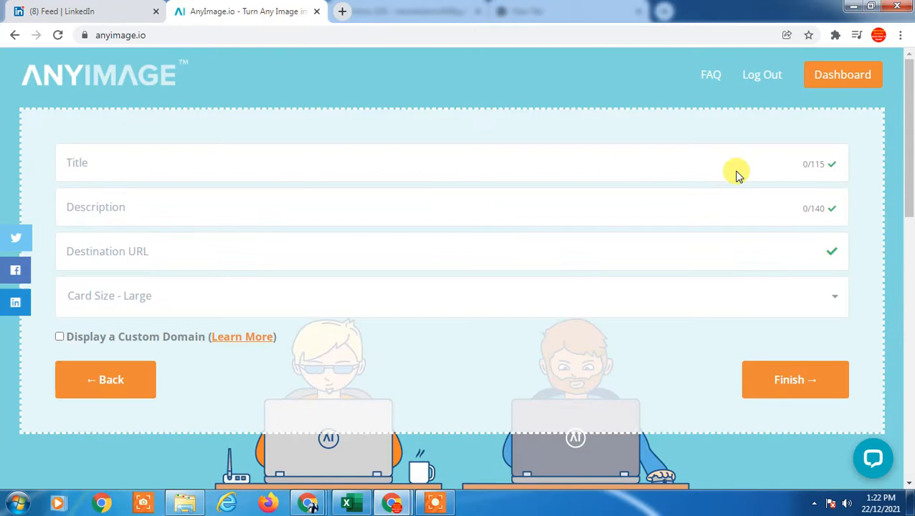
pyautogui.scroll(-3)
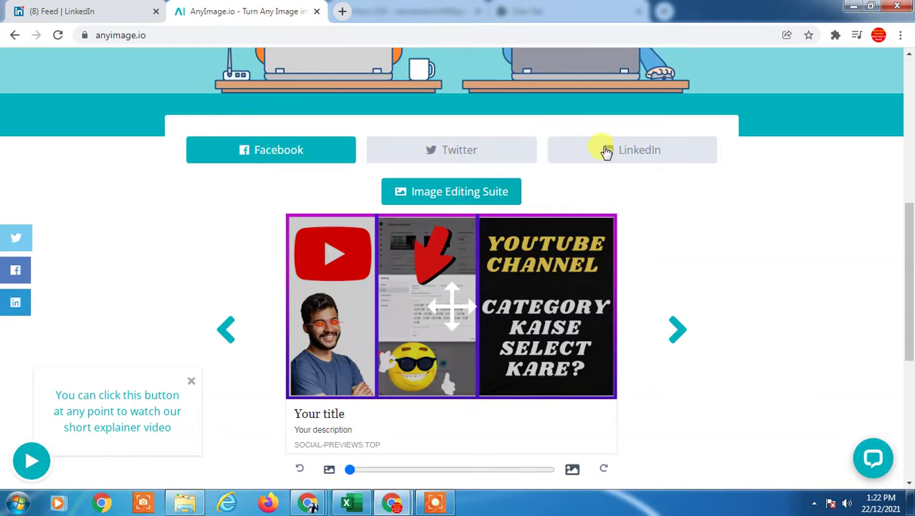
pyautogui.scroll(-3)
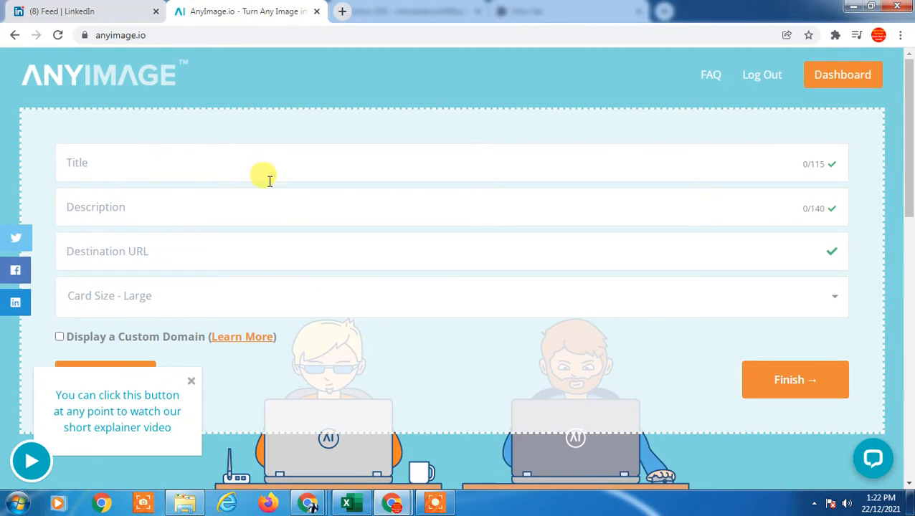
pyautogui.write('youtube cha')
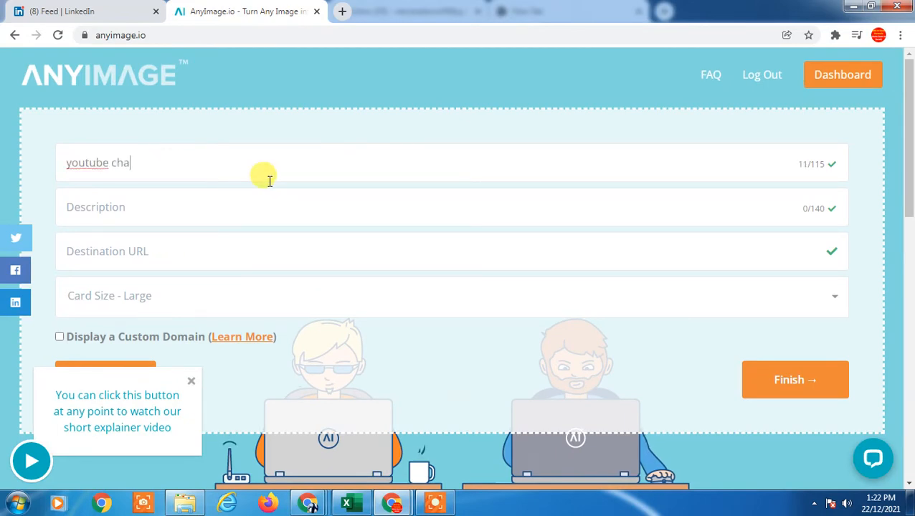
pyautogui.scroll(-3)
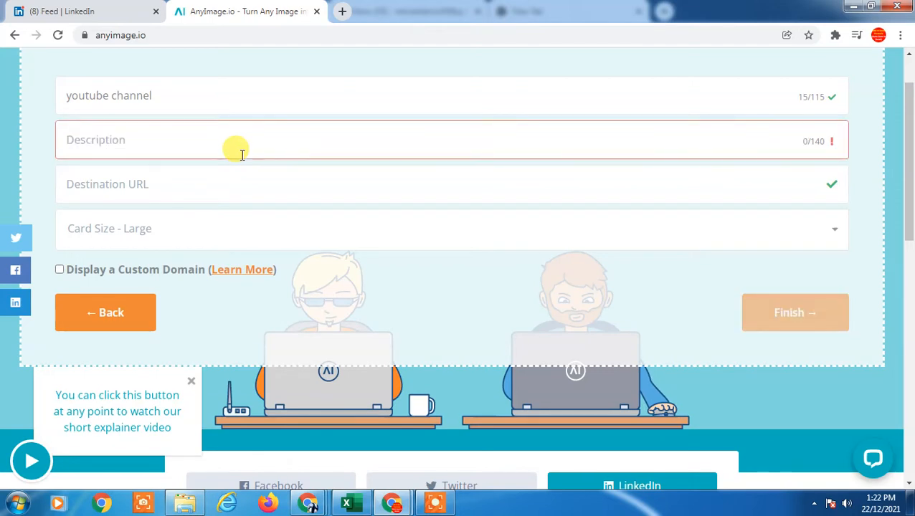
pyautogui.write('scu')
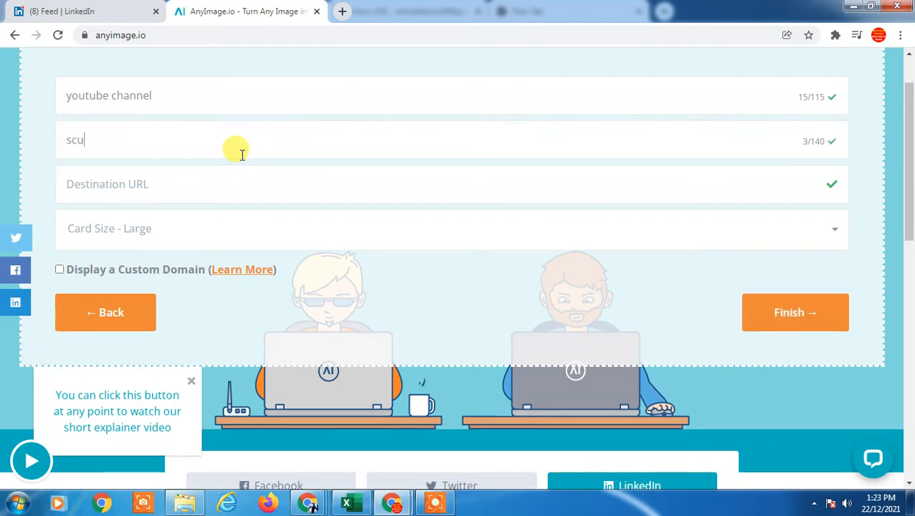
pyautogui.write('subscribe me')
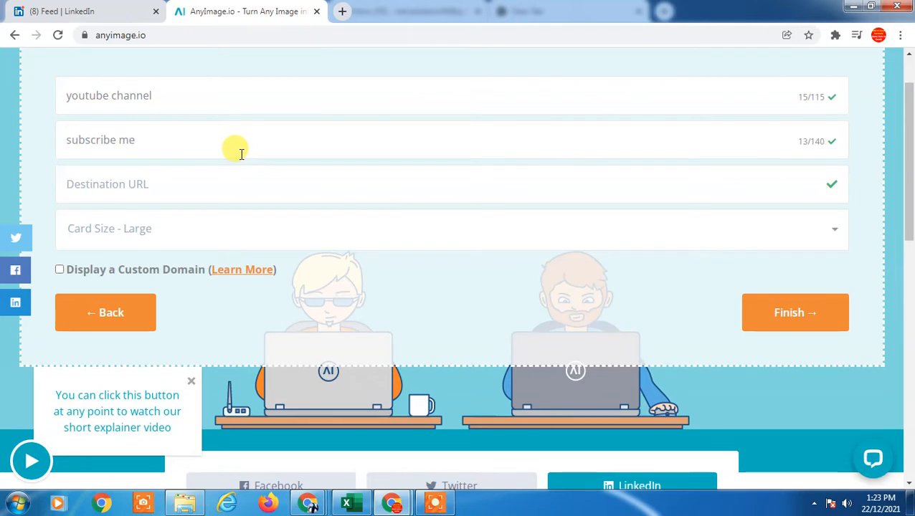
pyautogui.write('ww.')
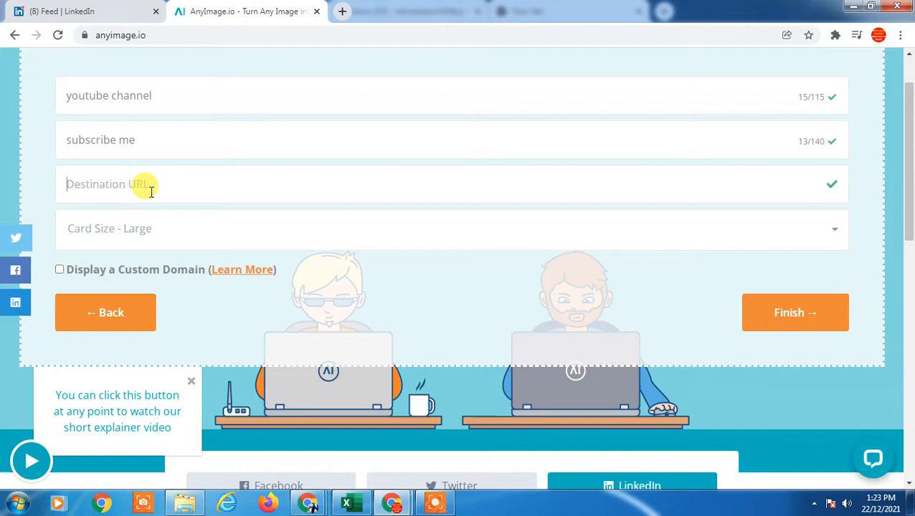
pyautogui.write('www.youtube.com')
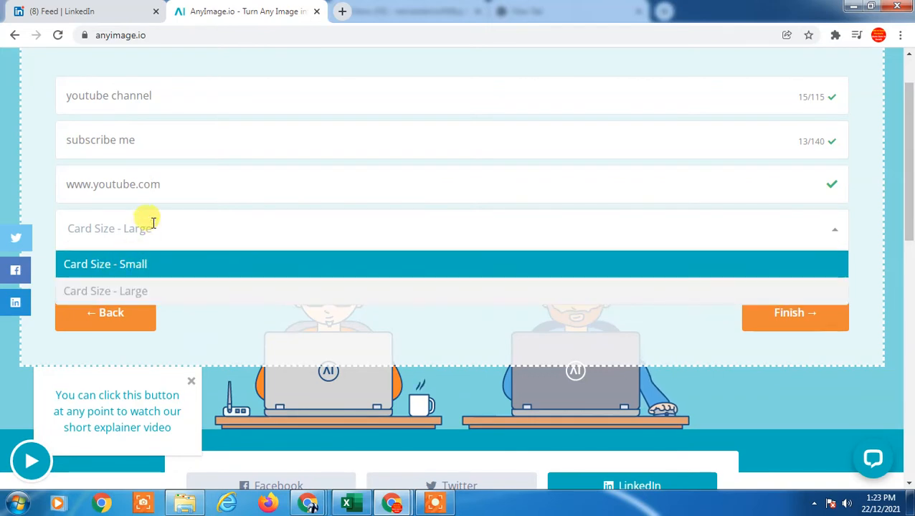
pyautogui.moveTo(174, 282)
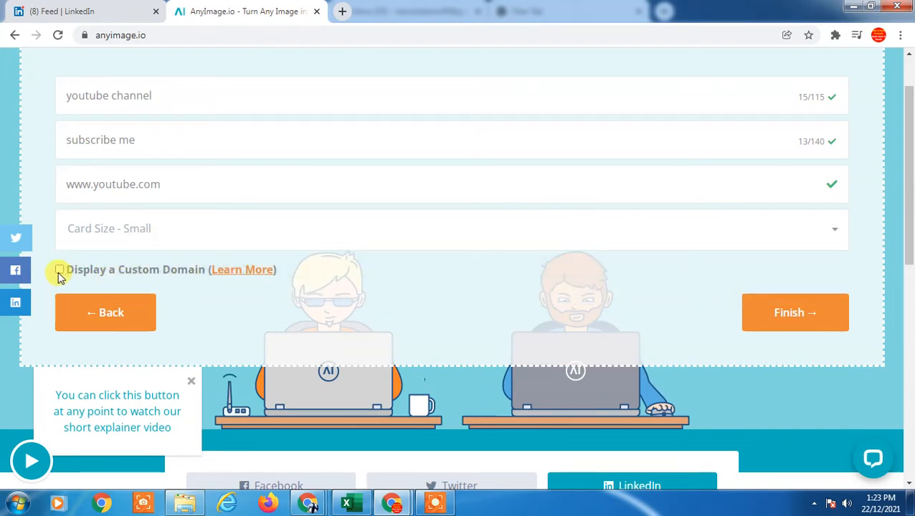
# - Decline the custom-domain upgrade, finish the card, and select its share link
pyautogui.click(60, 270)
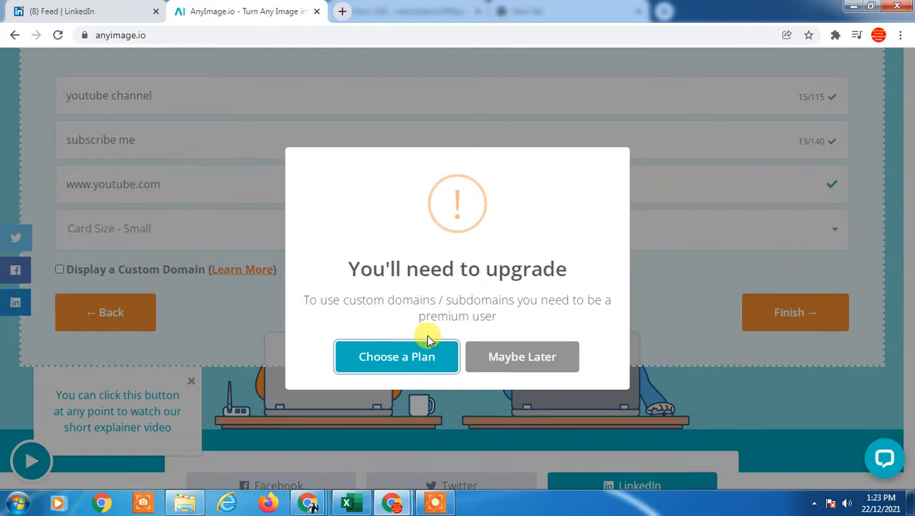
pyautogui.moveTo(223, 269)
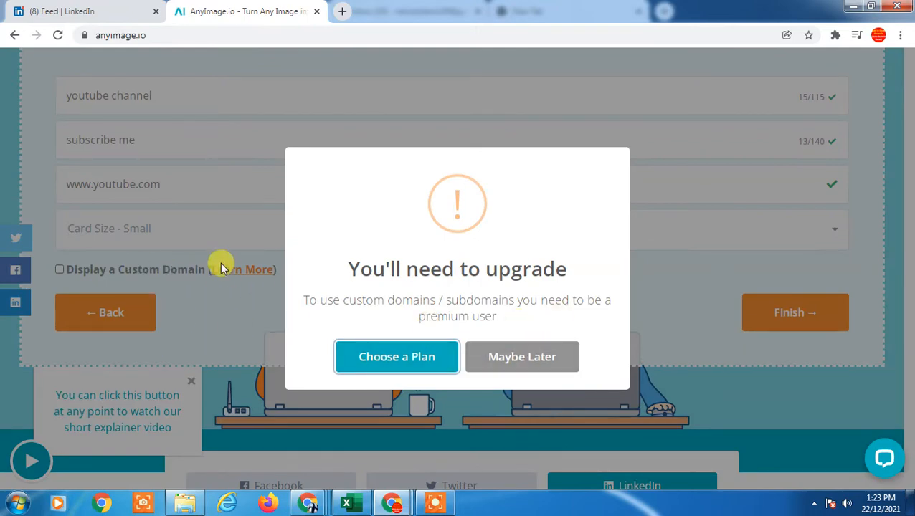
pyautogui.click(522, 357)
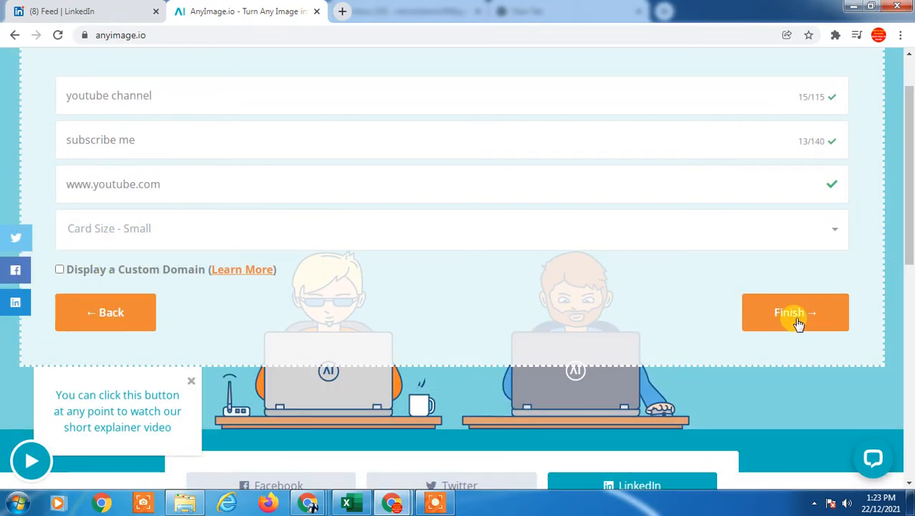
pyautogui.click(795, 312)
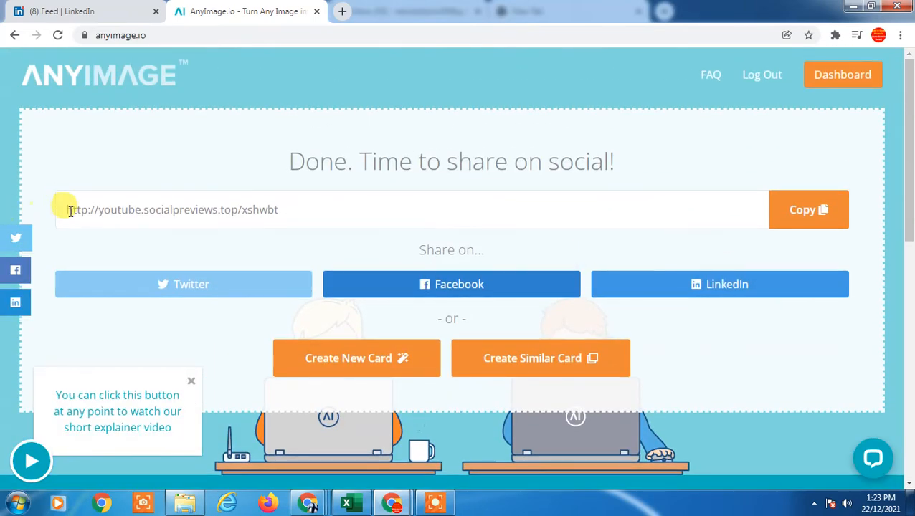
pyautogui.tripleClick(172, 210)
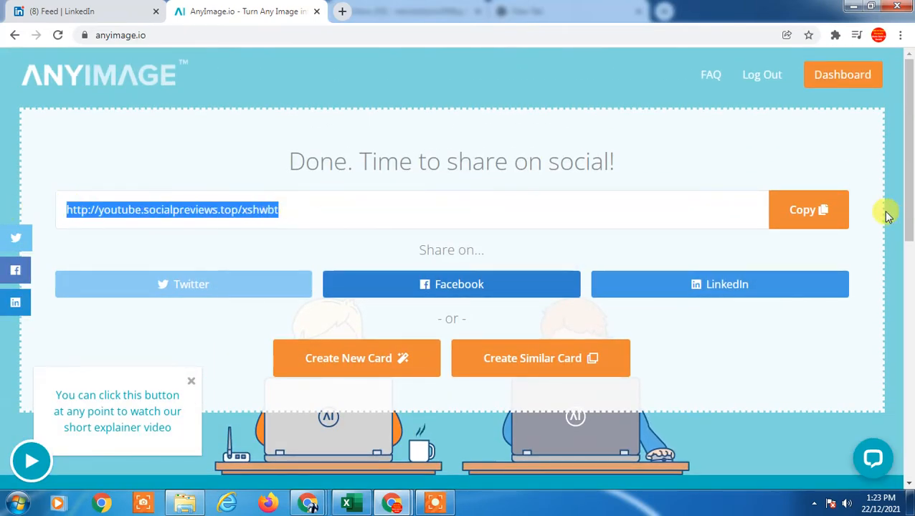
pyautogui.click(72, 12)
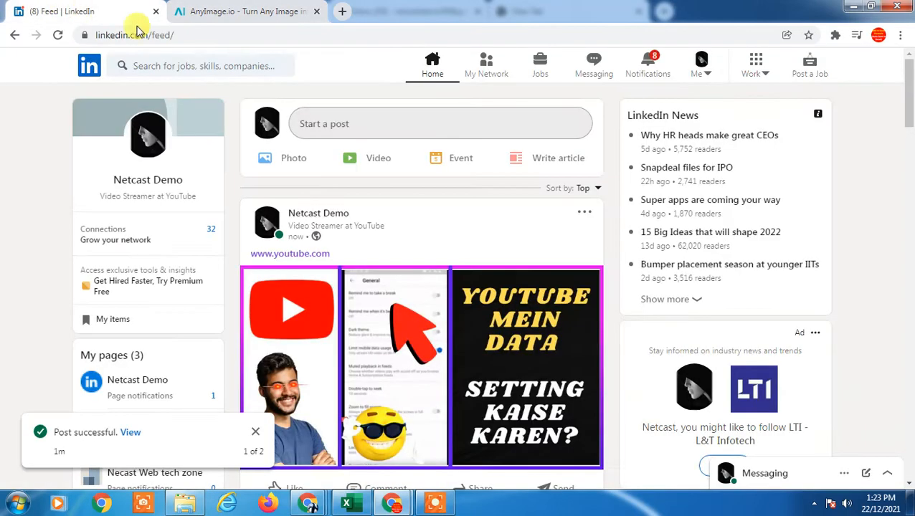
pyautogui.click(439, 124)
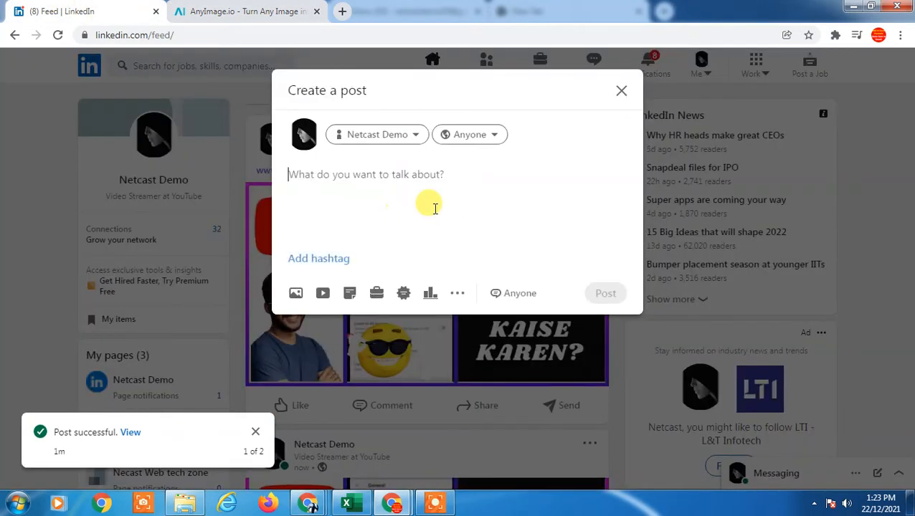
pyautogui.write('http://youtube.socialpreviews.top/xshwbt')
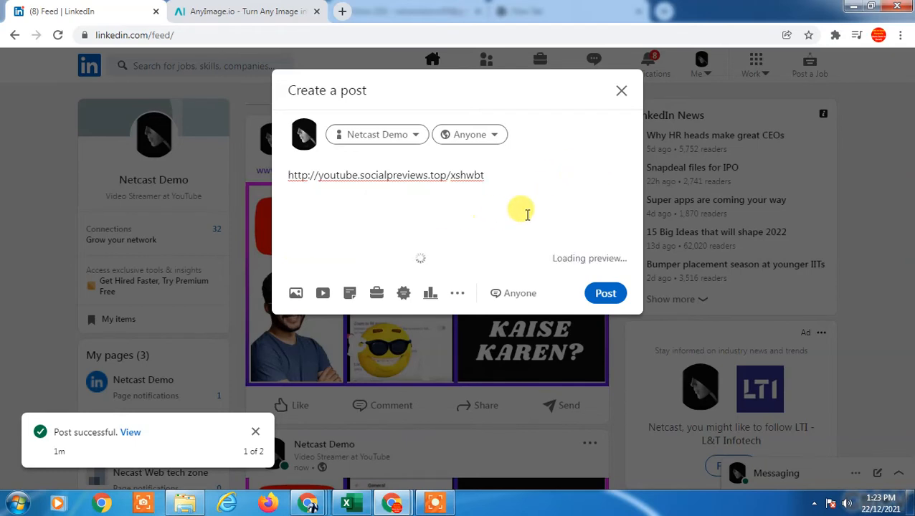
pyautogui.moveTo(526, 221)
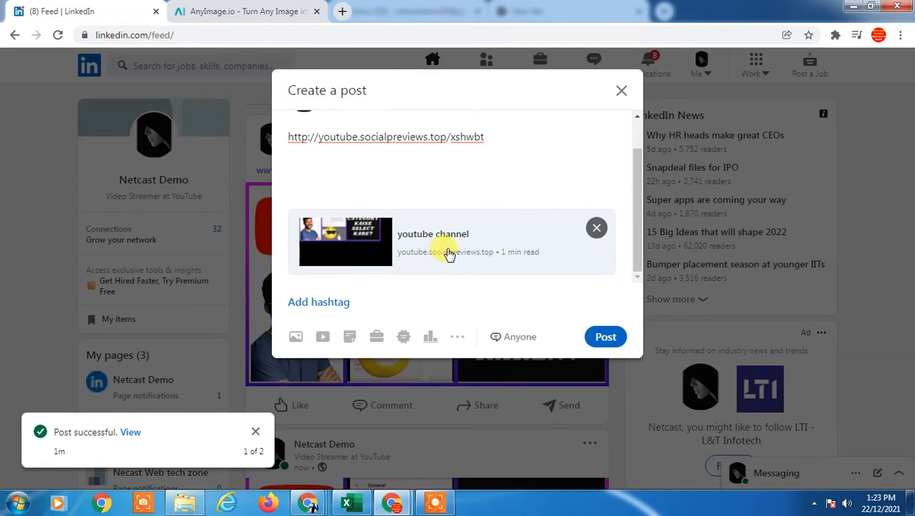
pyautogui.moveTo(402, 258)
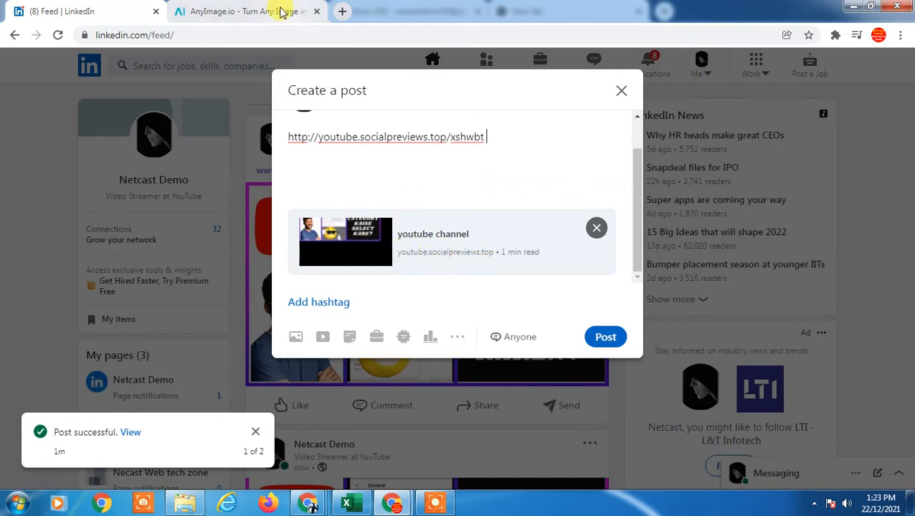
pyautogui.click(244, 12)
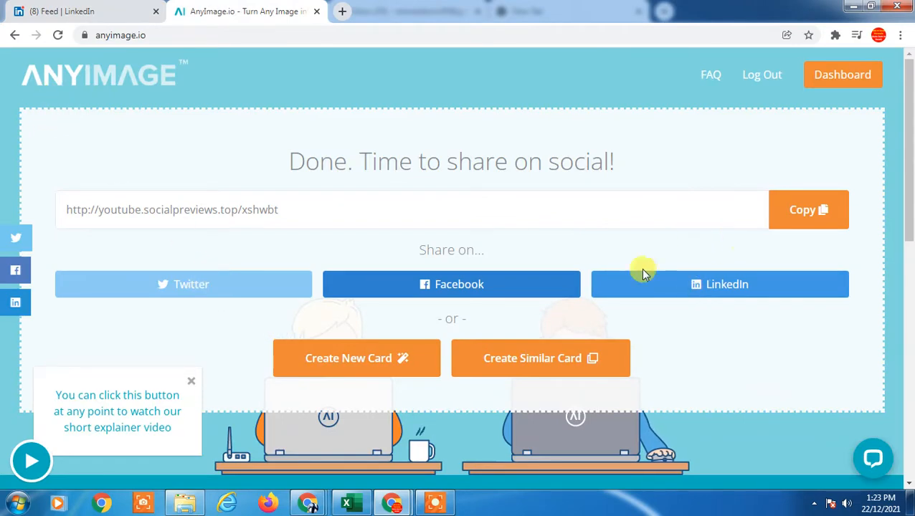
pyautogui.moveTo(134, 172)
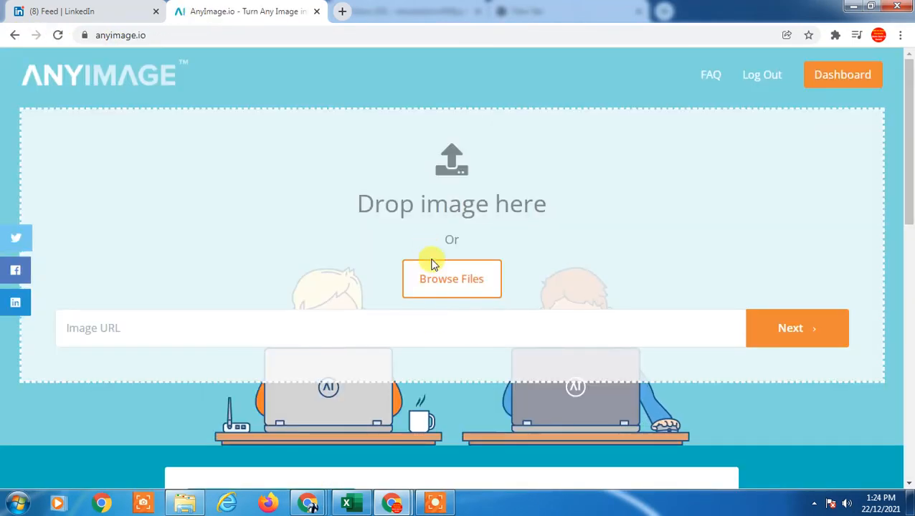
# - Reload the AnyImage page and choose a new image file to upload
pyautogui.click(451, 278)
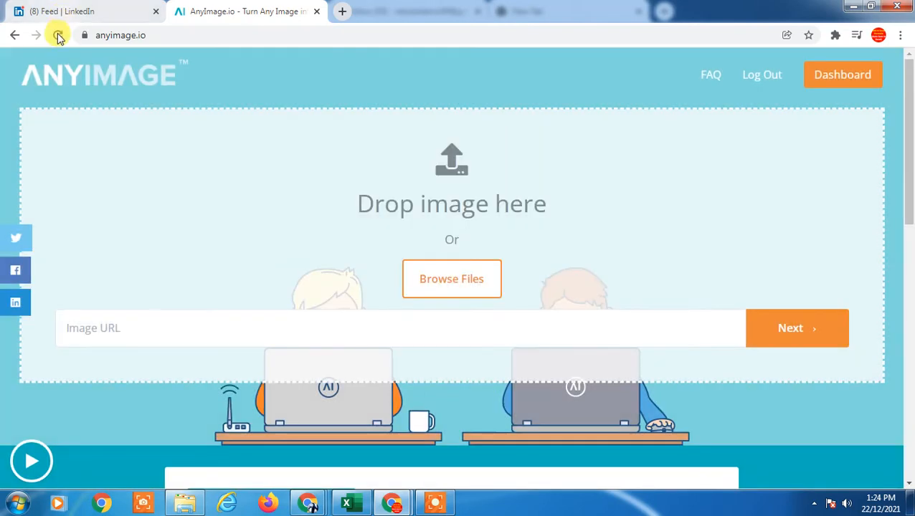
pyautogui.click(56, 35)
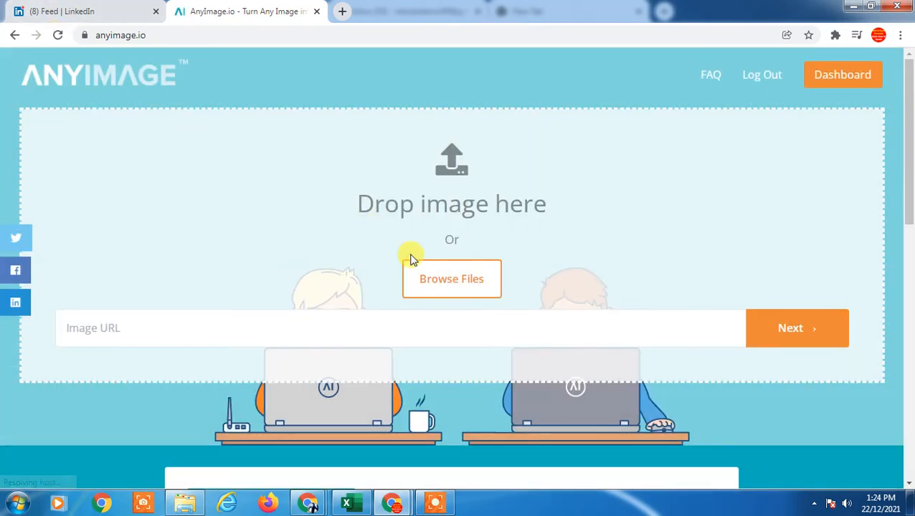
pyautogui.moveTo(475, 291)
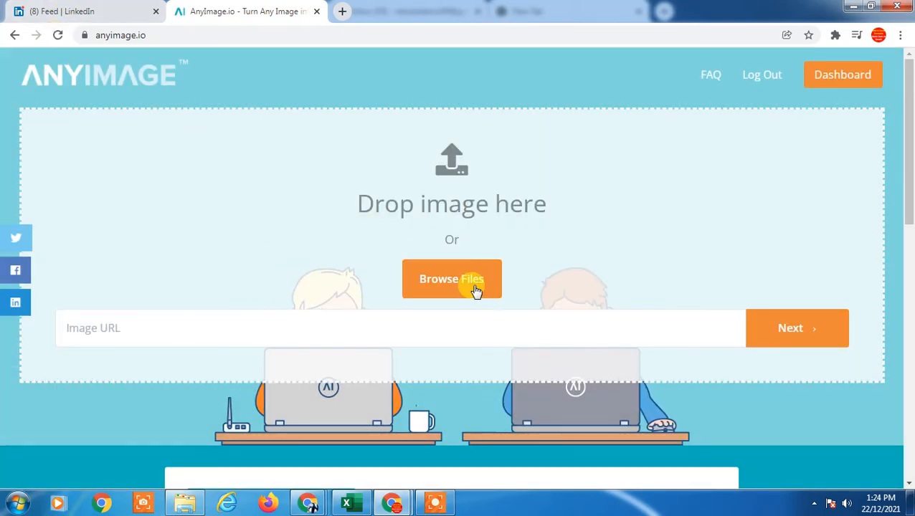
pyautogui.click(452, 279)
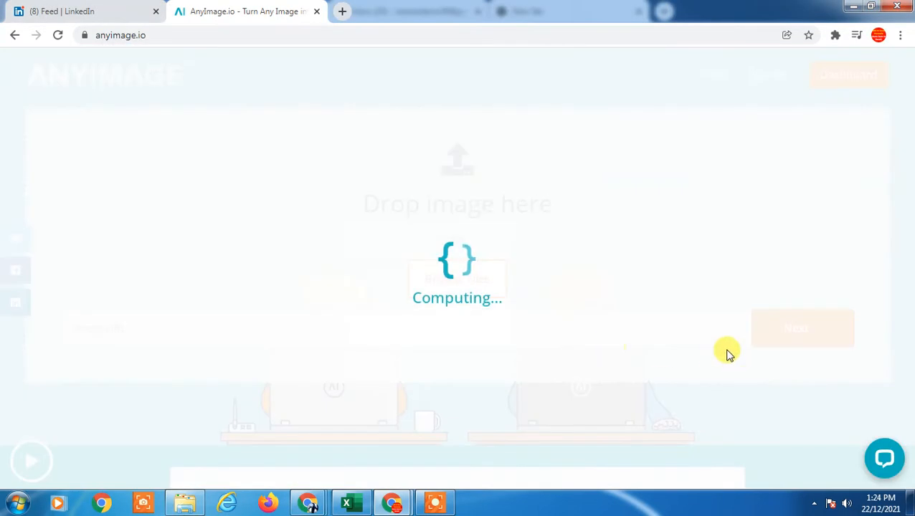
pyautogui.moveTo(457, 314)
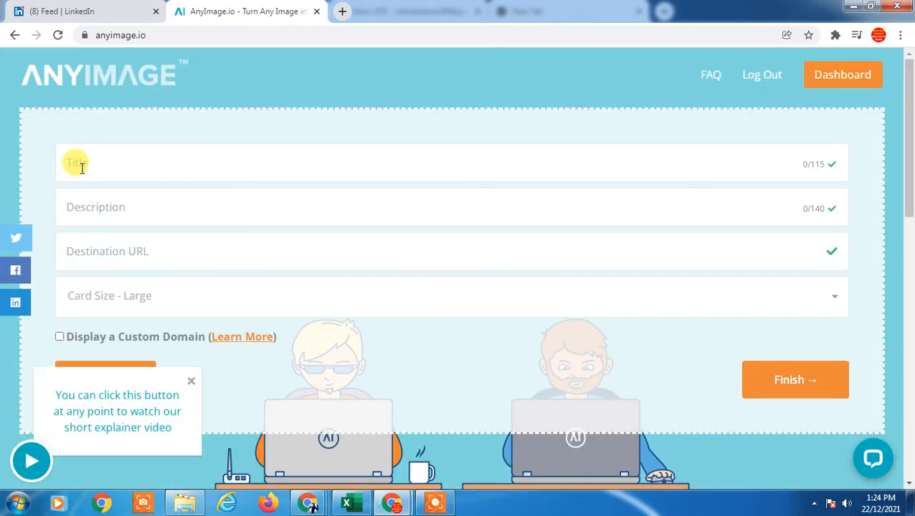
pyautogui.write('netcast')
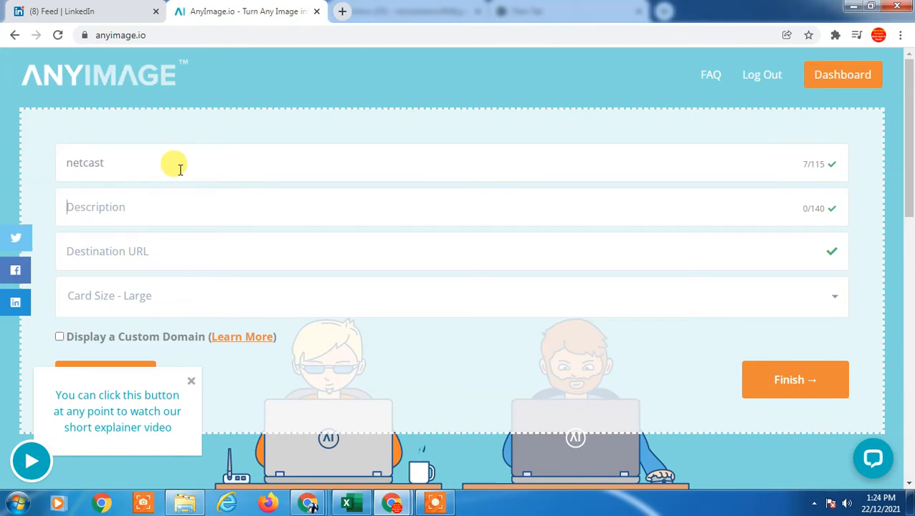
pyautogui.write('youtube c')
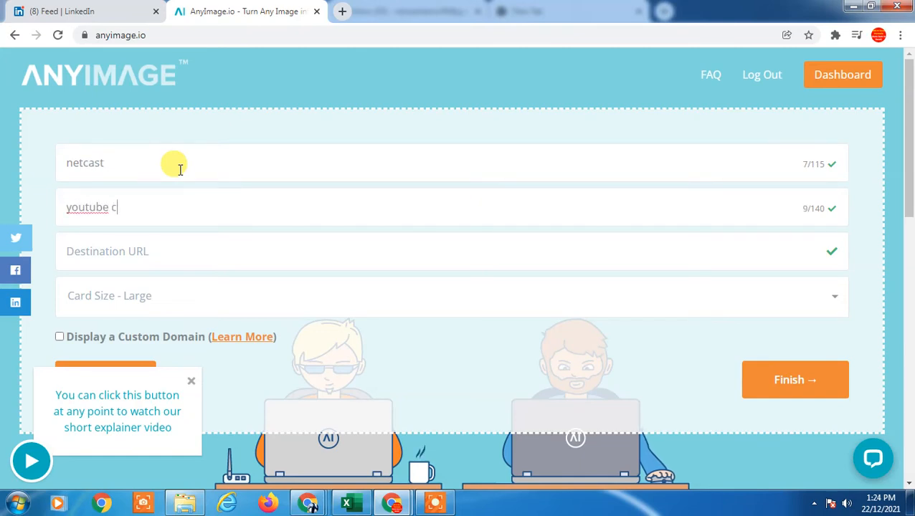
pyautogui.write('hannel')
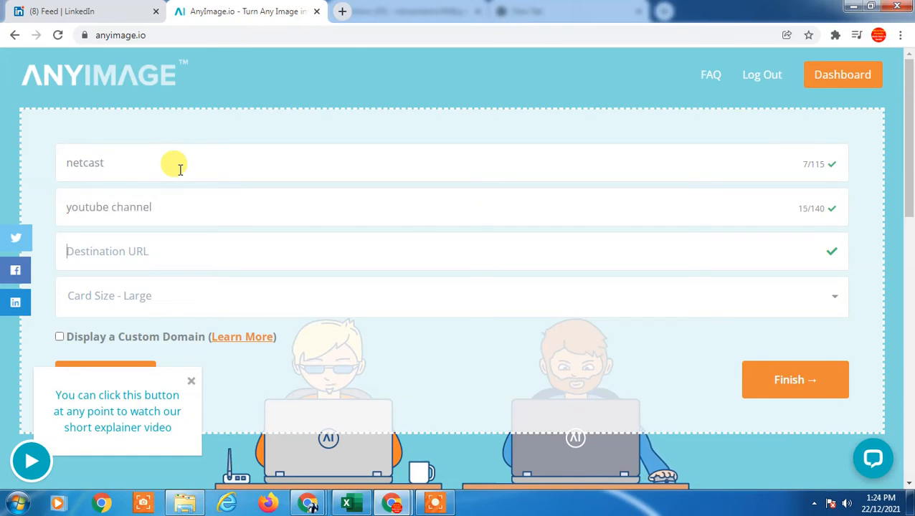
pyautogui.write('www.youtube.com')
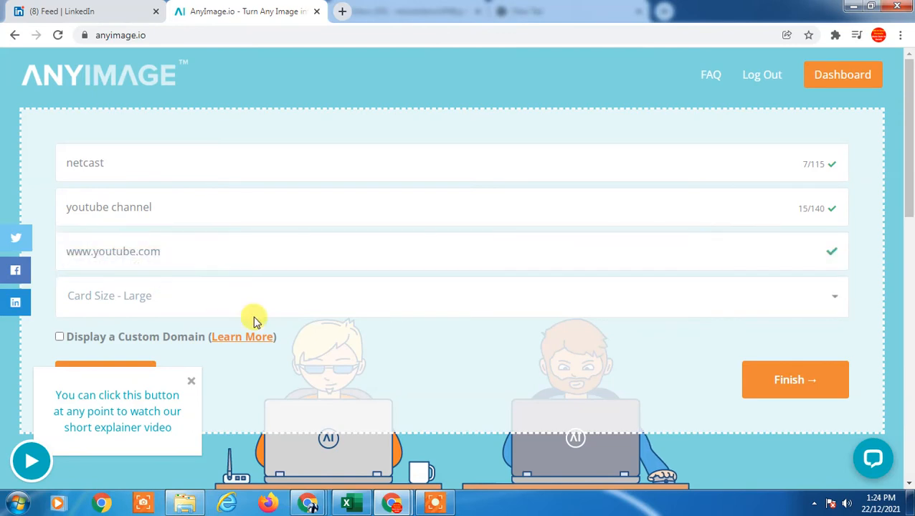
pyautogui.click(795, 380)
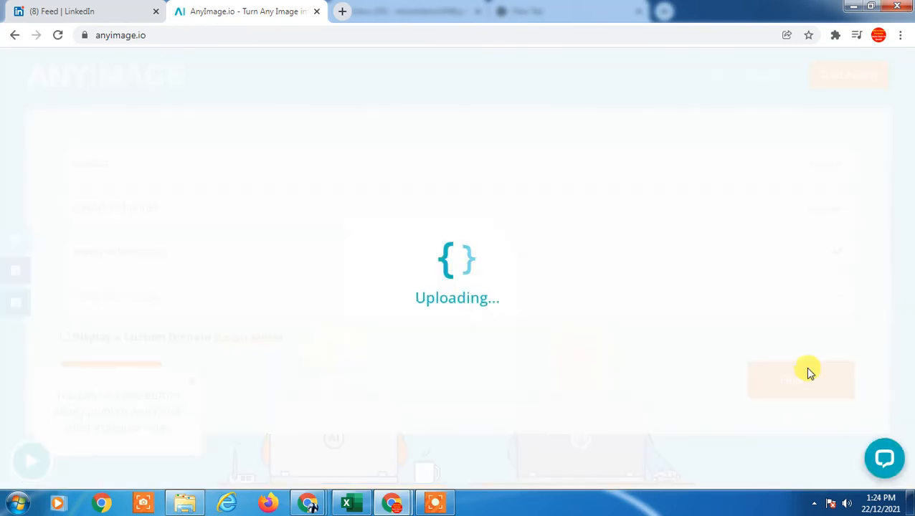
pyautogui.moveTo(525, 295)
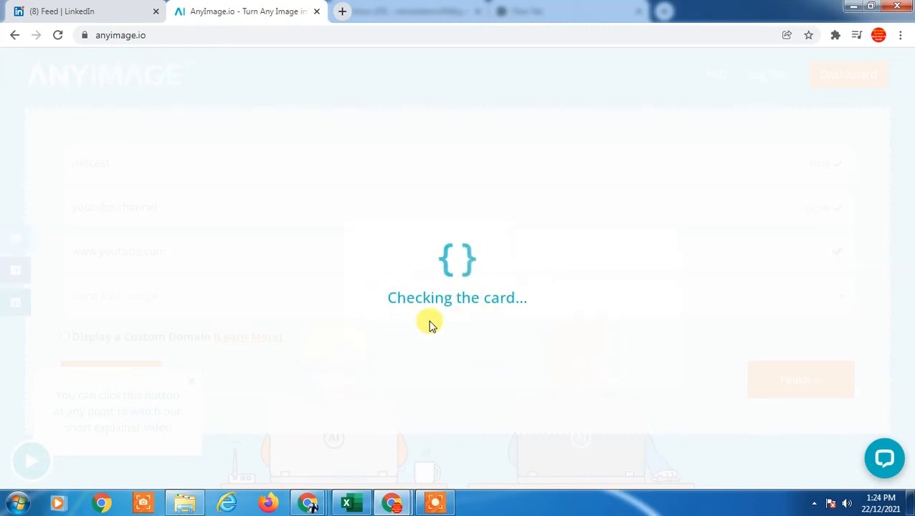
pyautogui.moveTo(503, 317)
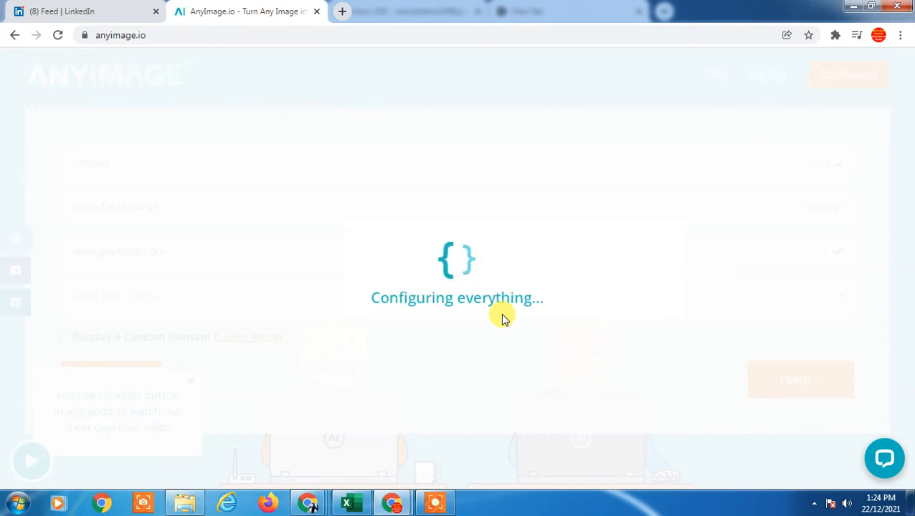
pyautogui.moveTo(491, 256)
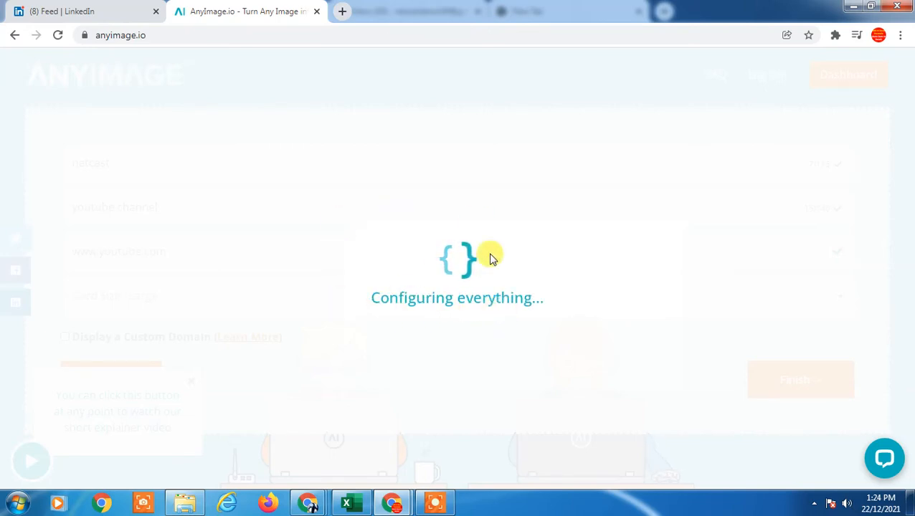
pyautogui.moveTo(500, 251)
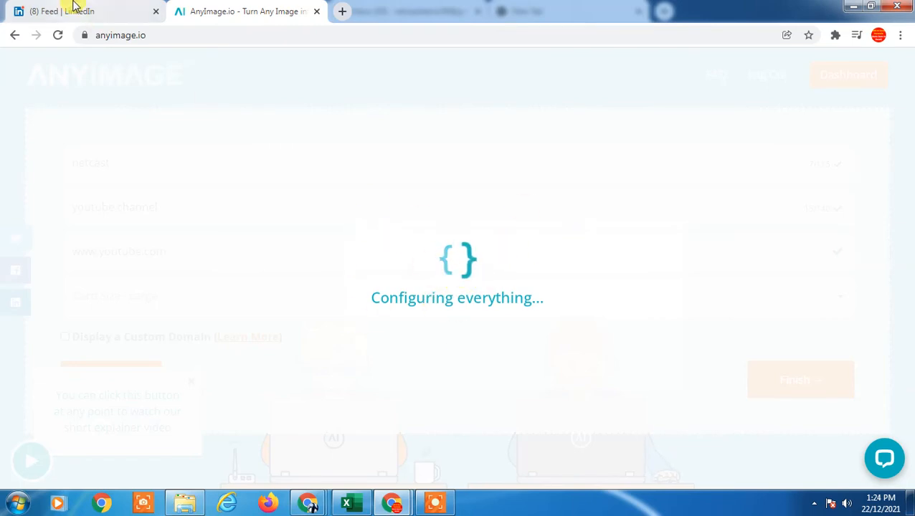
pyautogui.click(78, 11)
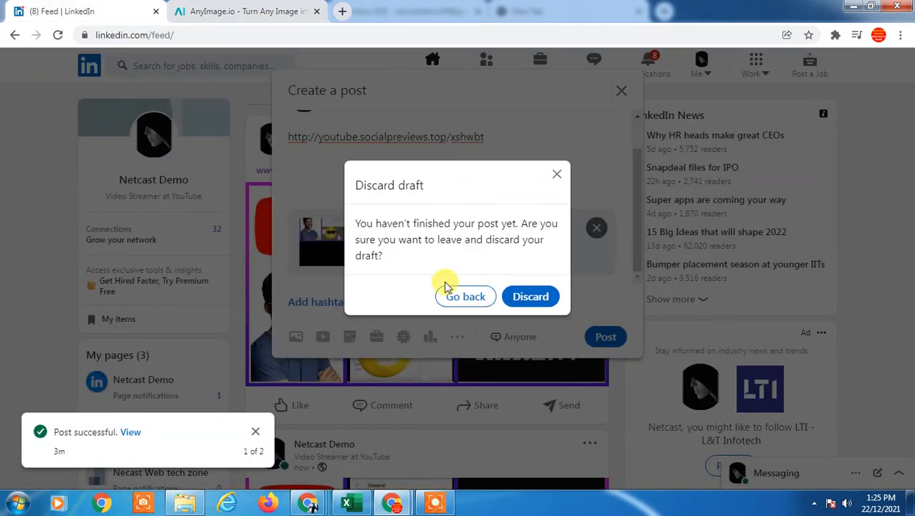
# - Discard the unfinished draft and open a fresh post composer
pyautogui.click(530, 297)
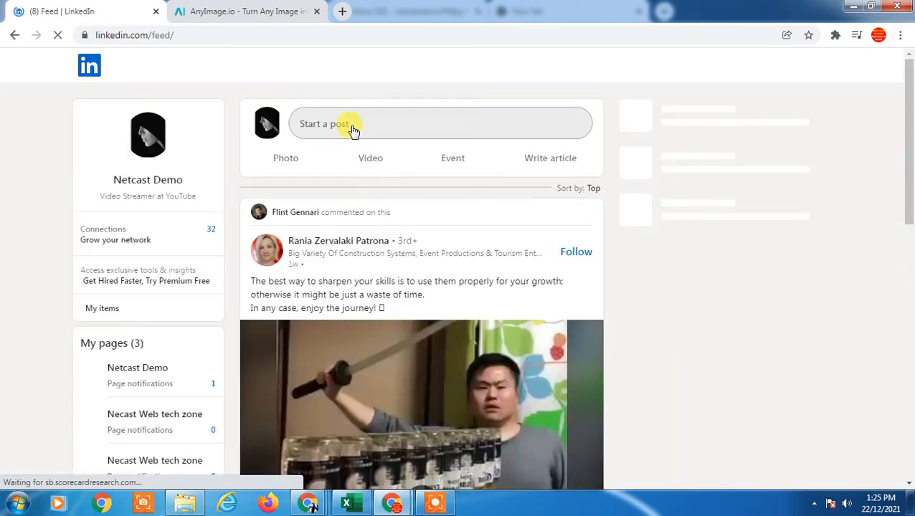
pyautogui.click(341, 123)
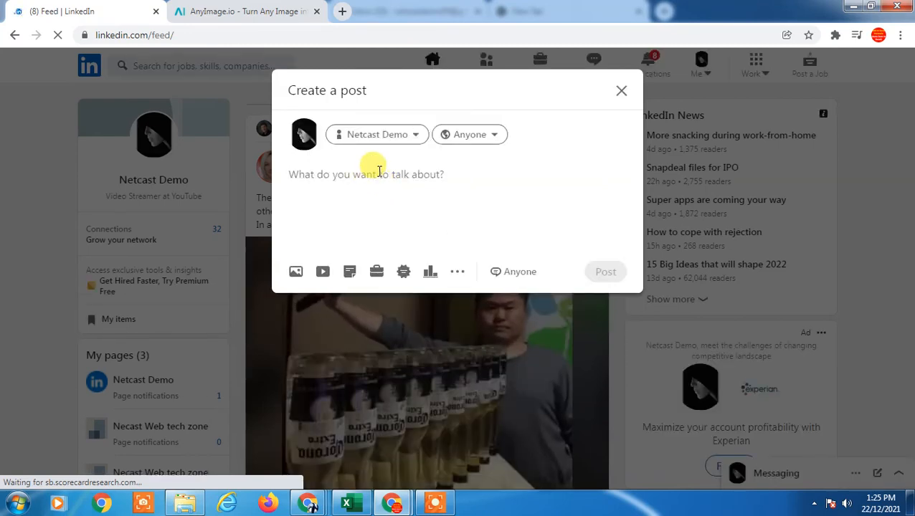
pyautogui.write('http://youtube.clicksocialimg.top/kszkwwl')
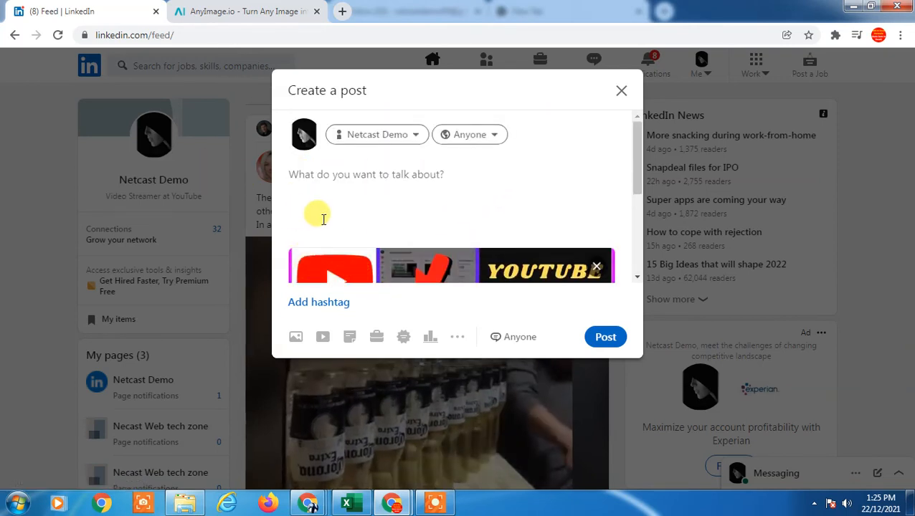
pyautogui.write('sfg sdfg sdfg')
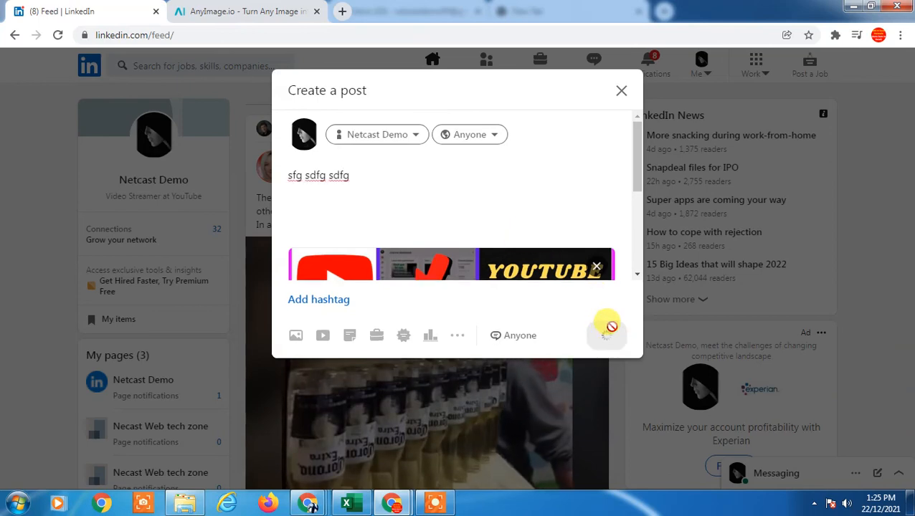
pyautogui.click(607, 329)
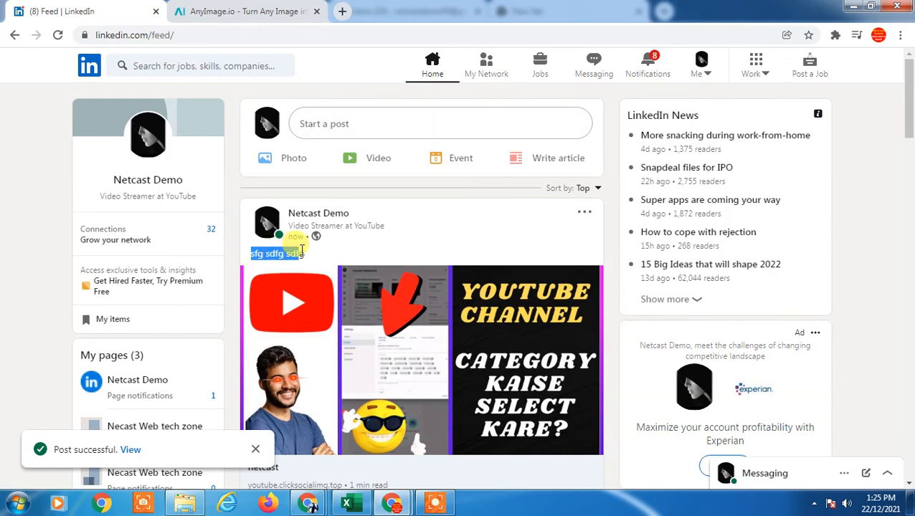
# - Confirm the AnyImage card opens YouTube, close the browser, and refresh the Windows desktop
pyautogui.scroll(-3)
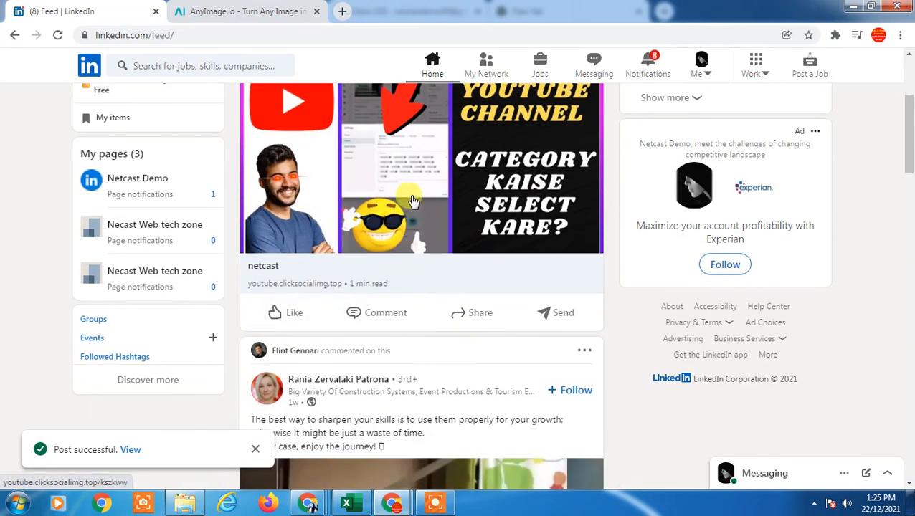
pyautogui.moveTo(444, 182)
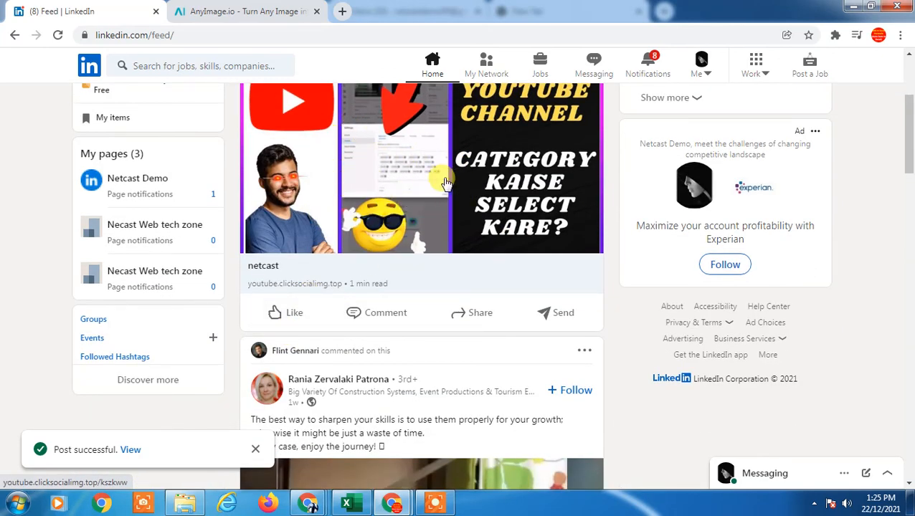
pyautogui.moveTo(320, 285)
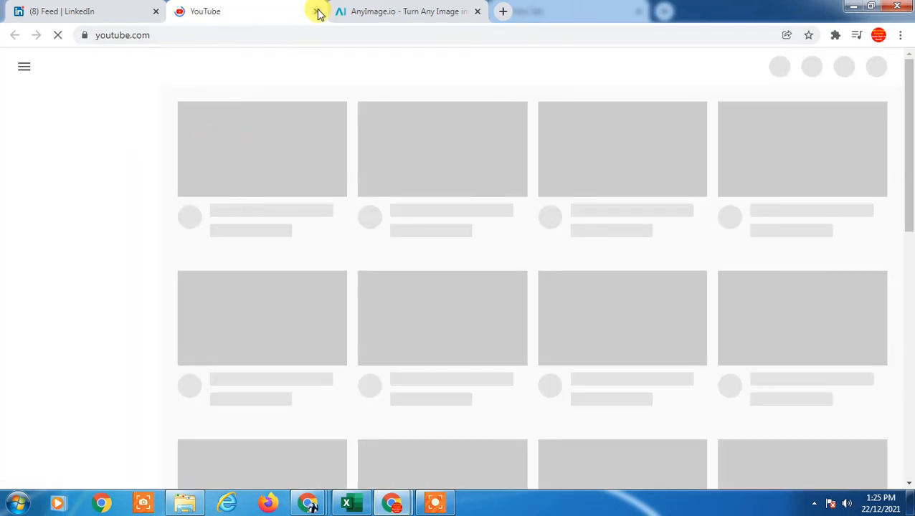
pyautogui.click(900, 8)
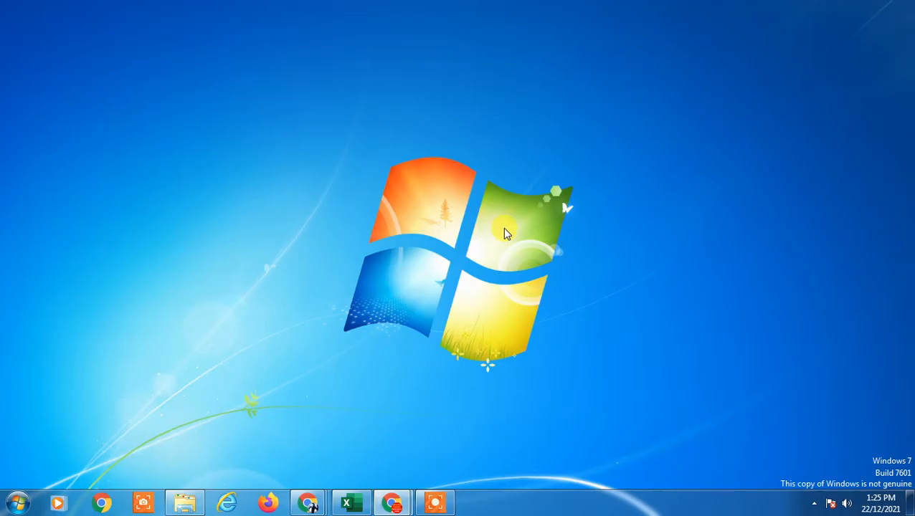
pyautogui.rightClick(505, 231)
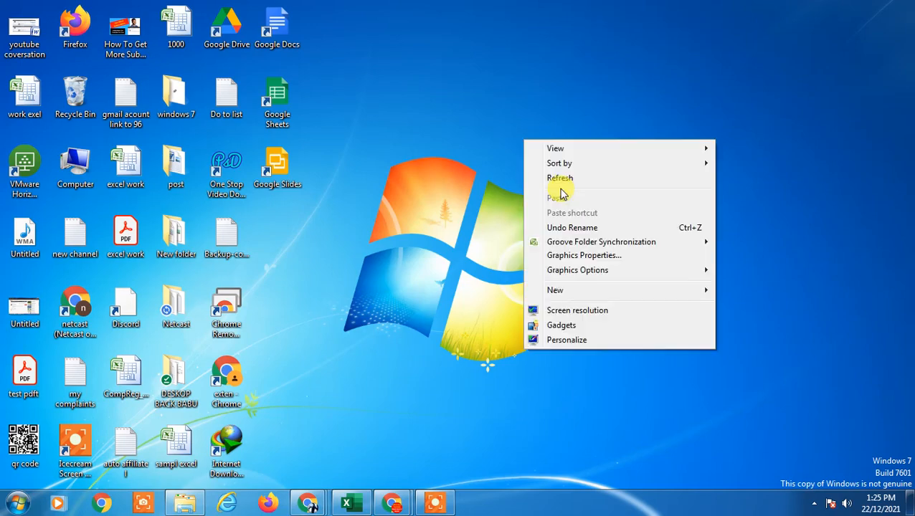